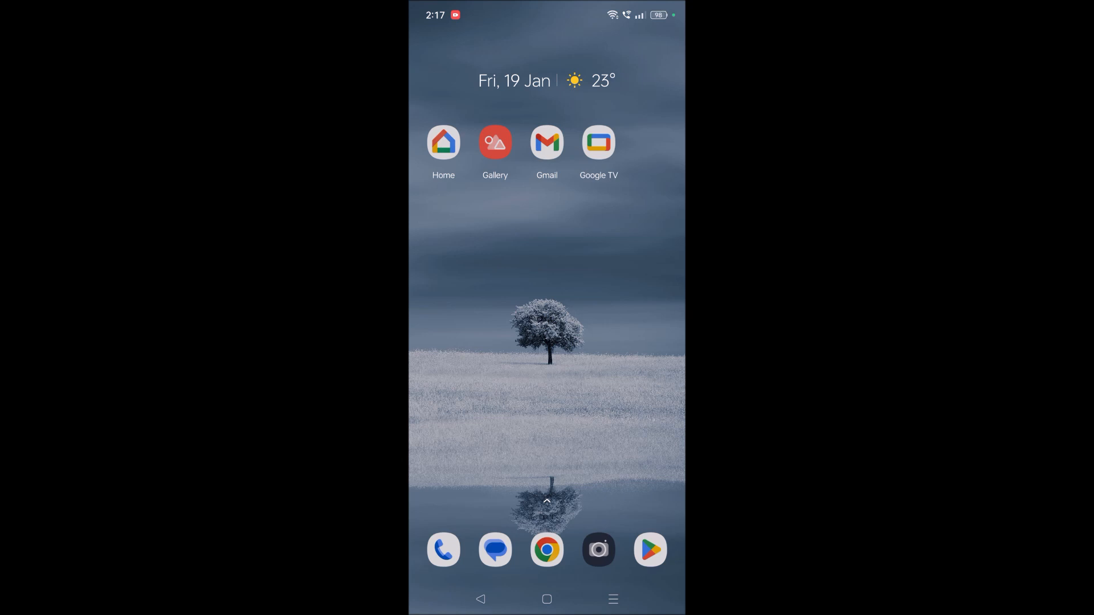
- Navigate Settings > Google > Search, Assistant and Voice > Google Assistant
scroll("down", 3)
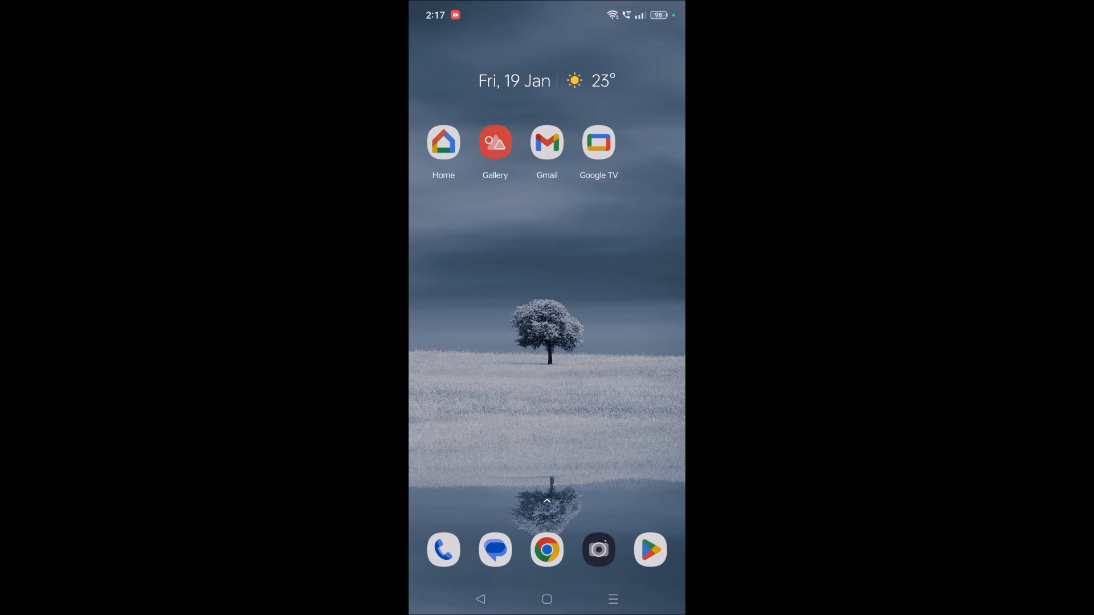
scroll("down", 3)
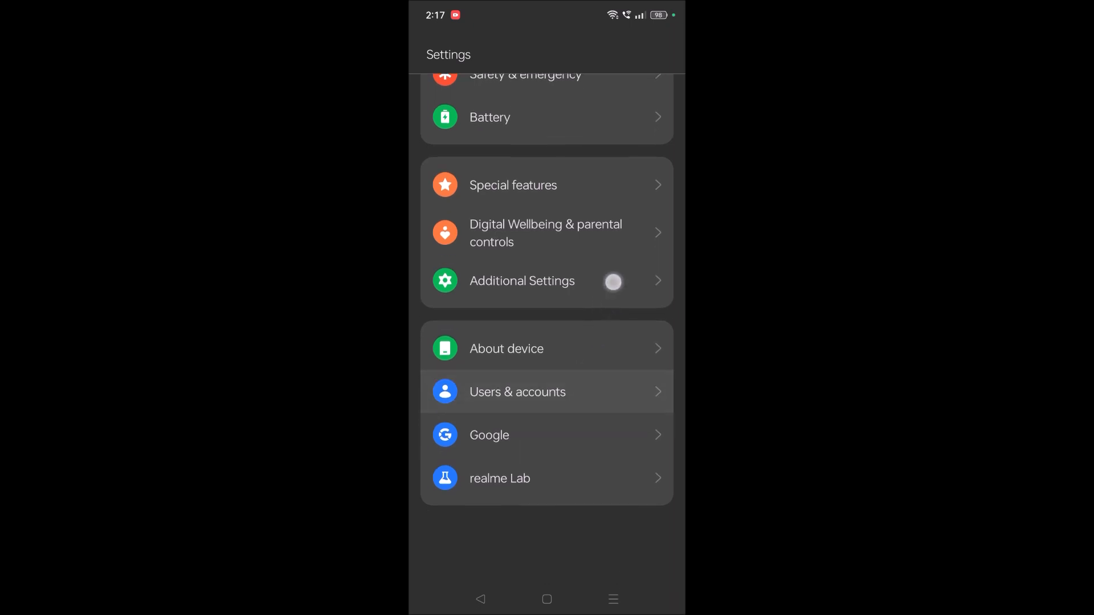
scroll("down", 3)
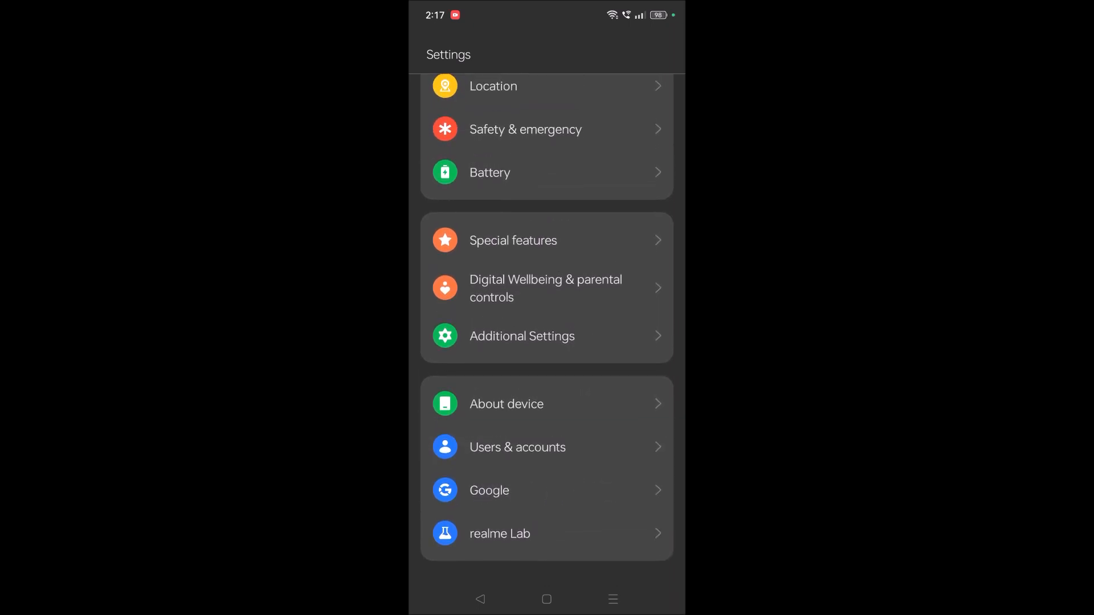
left_click(488, 490)
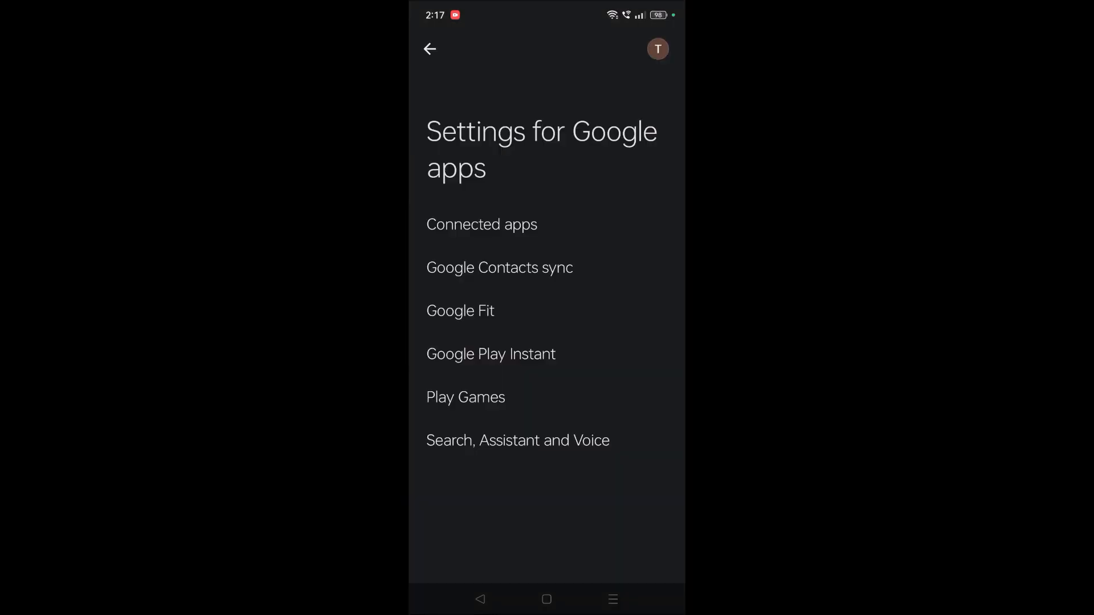
left_click(518, 440)
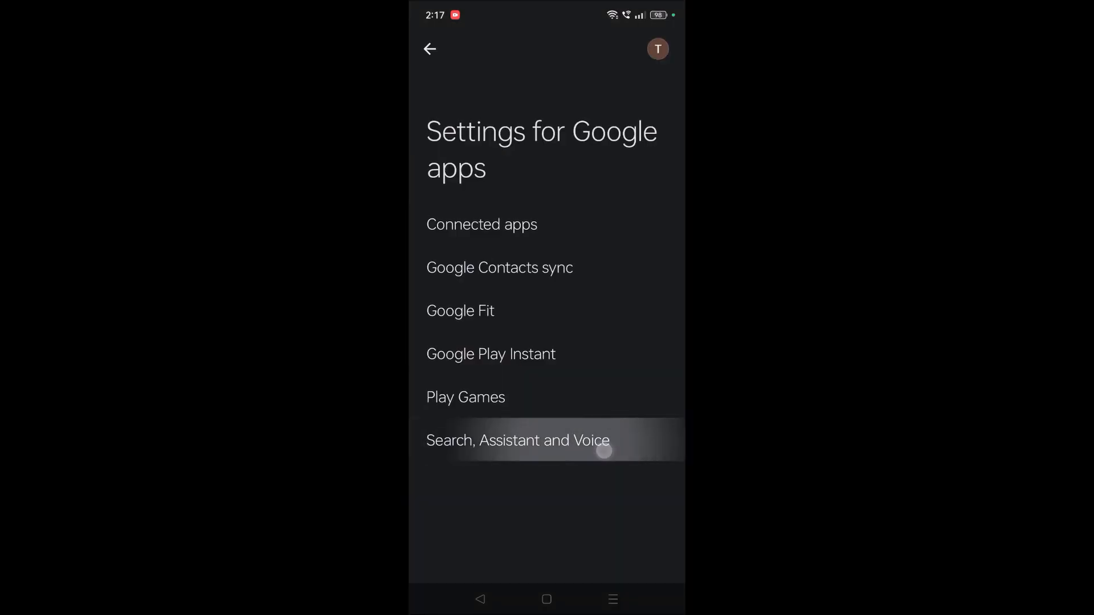
left_click(518, 440)
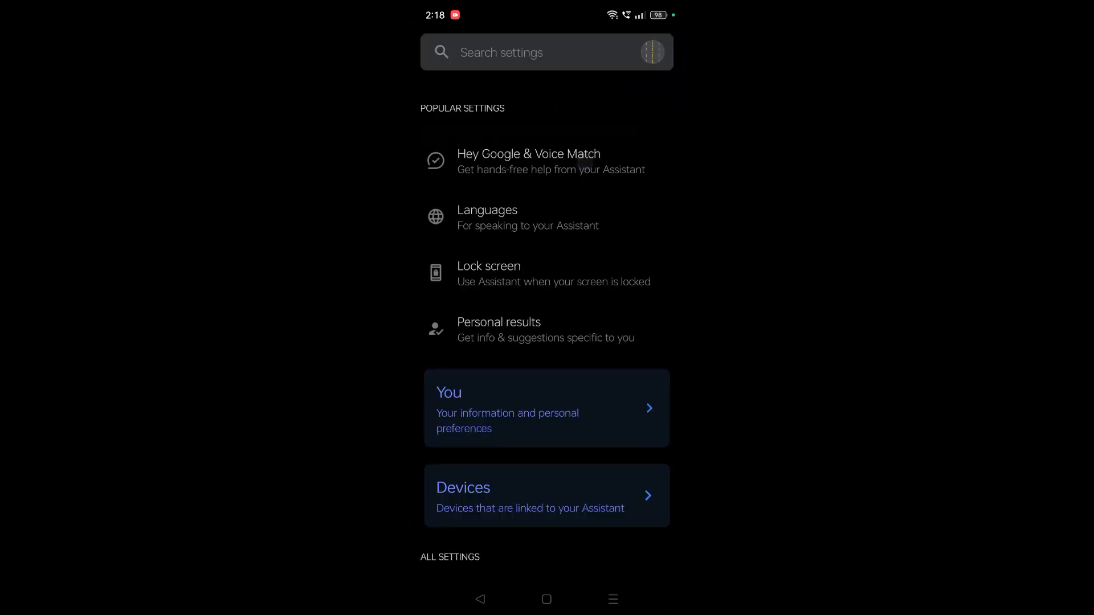
- Switch on the Hey Google toggle under Hey Google & Voice Match
left_click(528, 161)
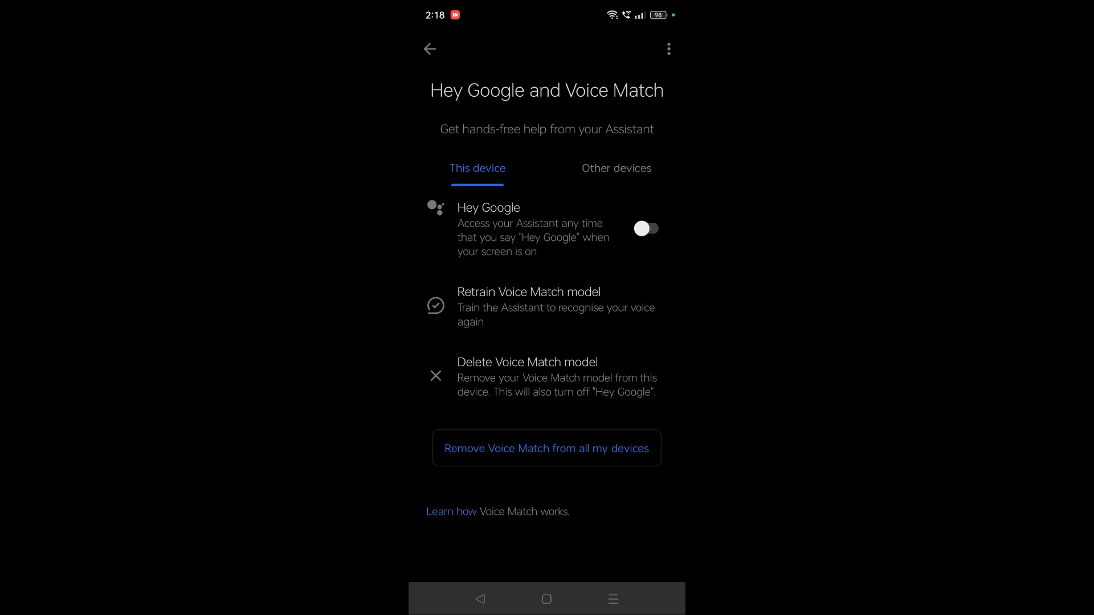
left_click(650, 228)
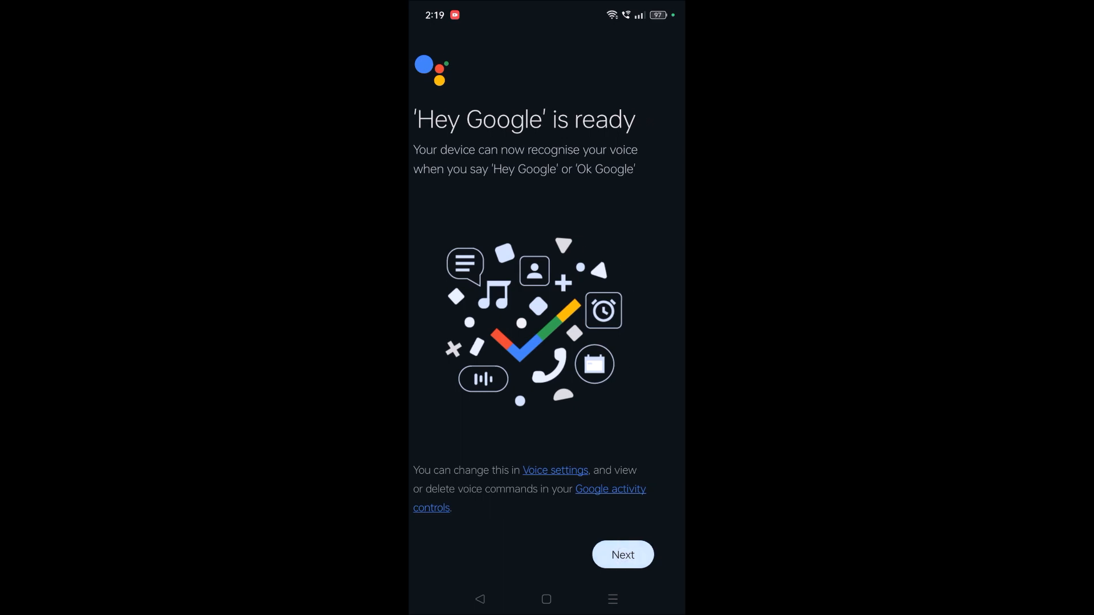
- Continue past 'Hey Google' is ready, answer the Improve activation prompt, return Home
left_click(621, 554)
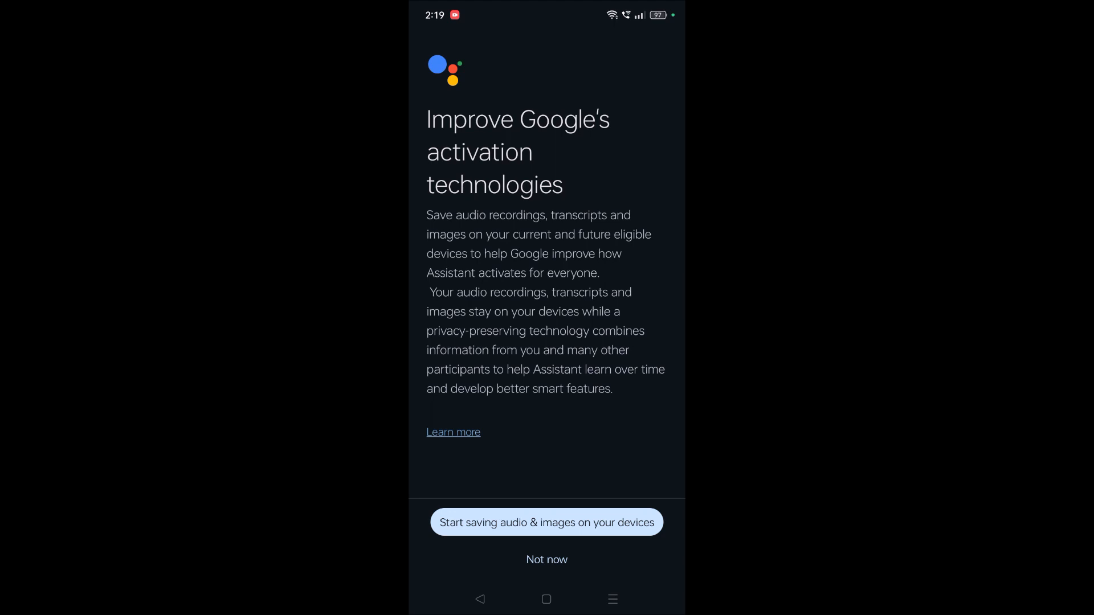
left_click(546, 559)
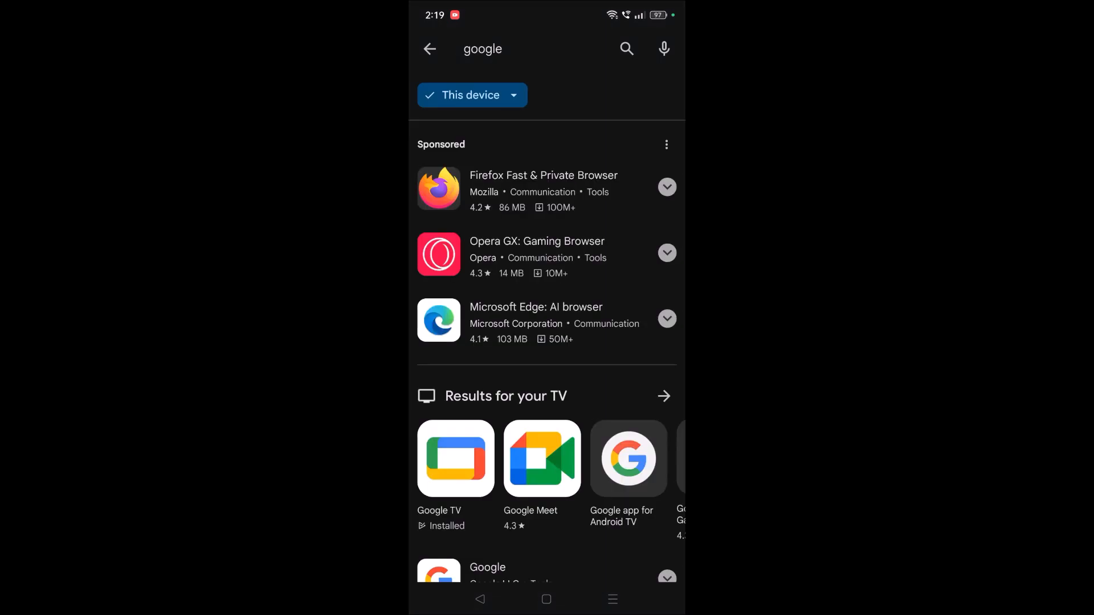
scroll("down", 3)
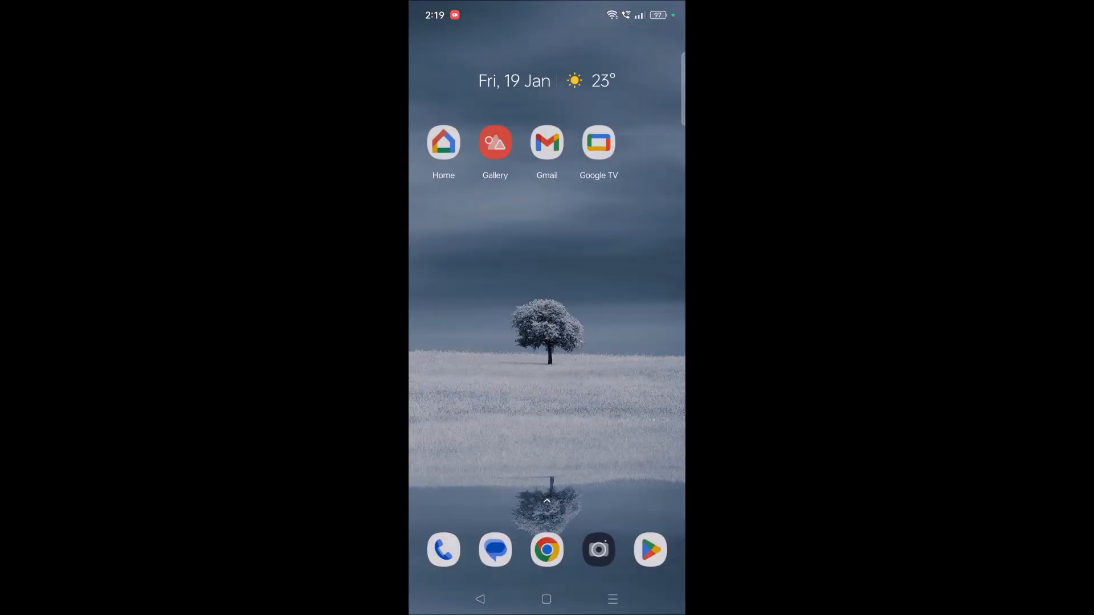
- Search the app drawer for 'google' and open the Google app's App info
scroll("up", 3)
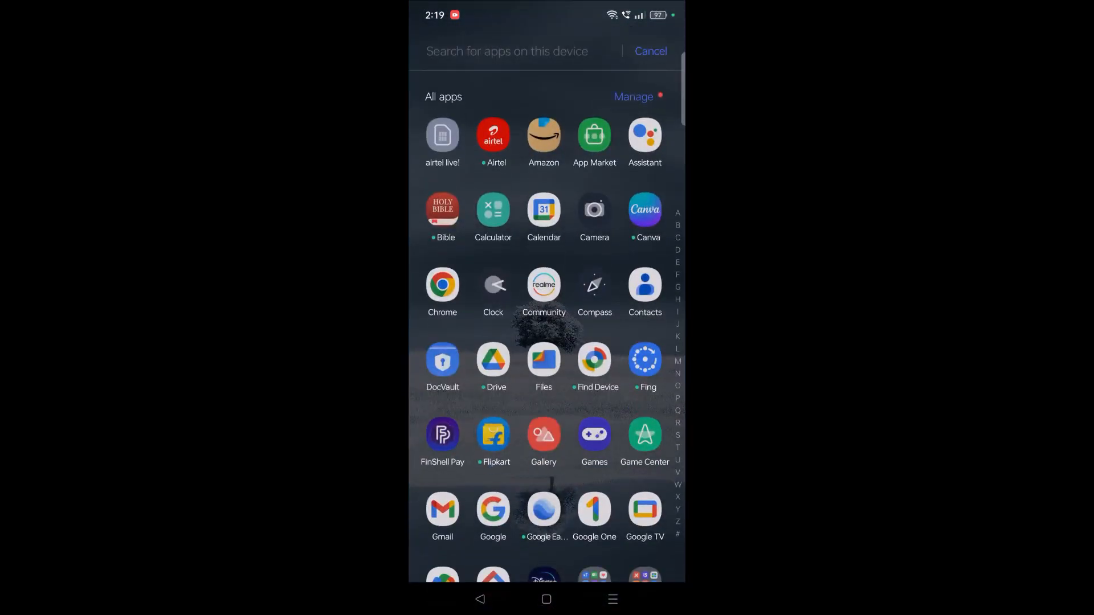
type("googl")
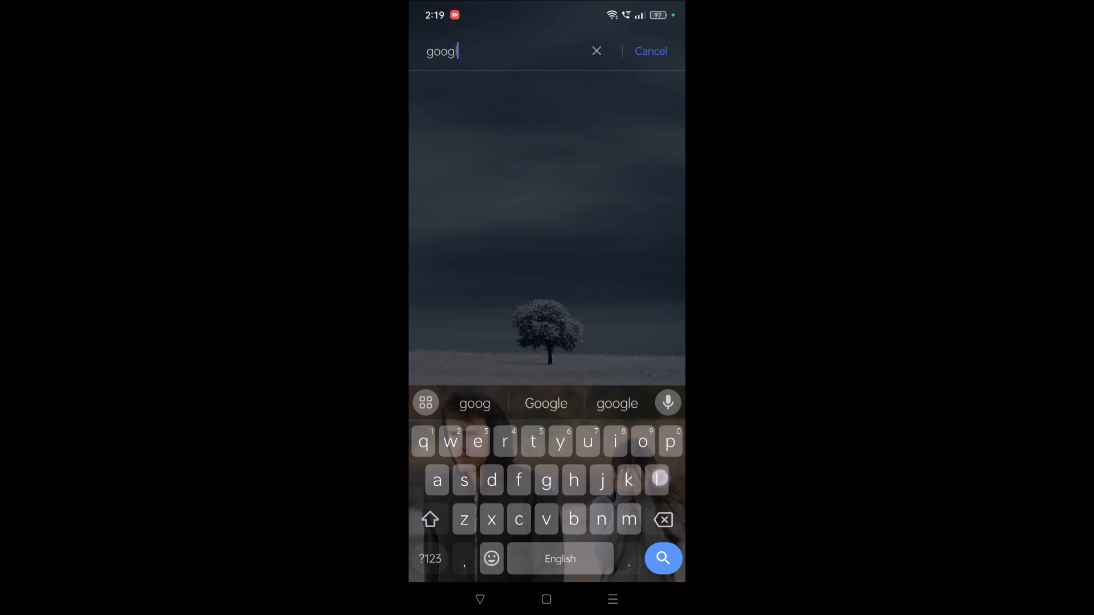
type("e")
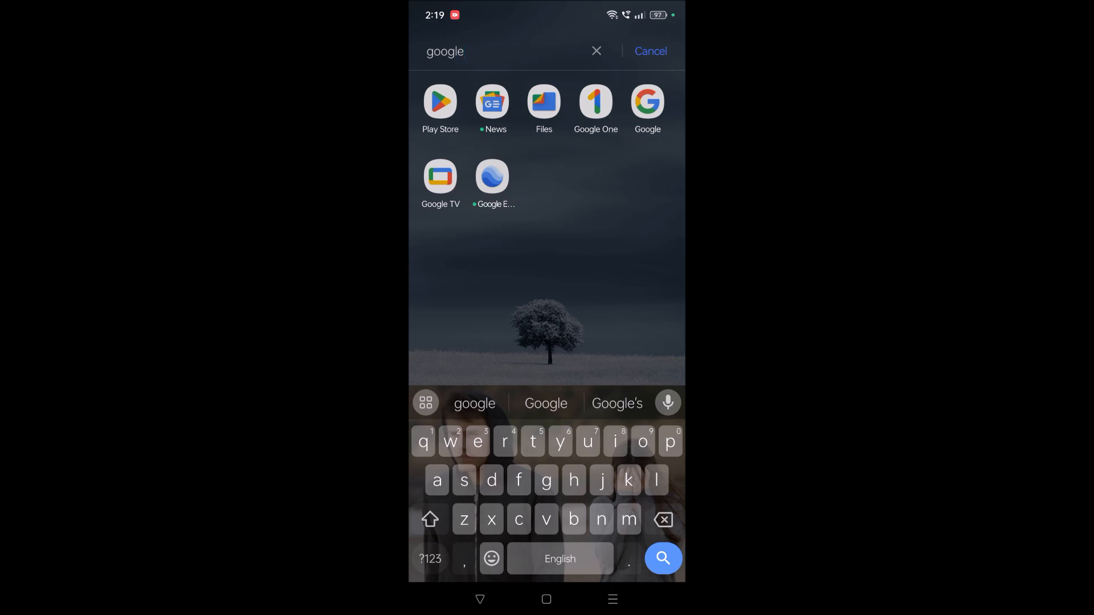
left_click(646, 102)
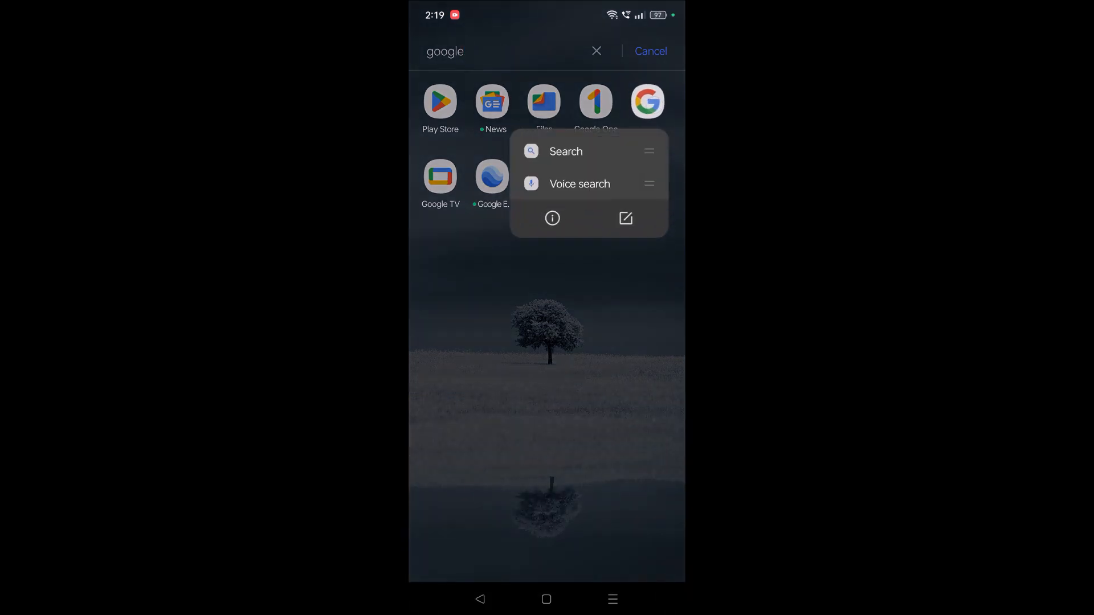
left_click(552, 217)
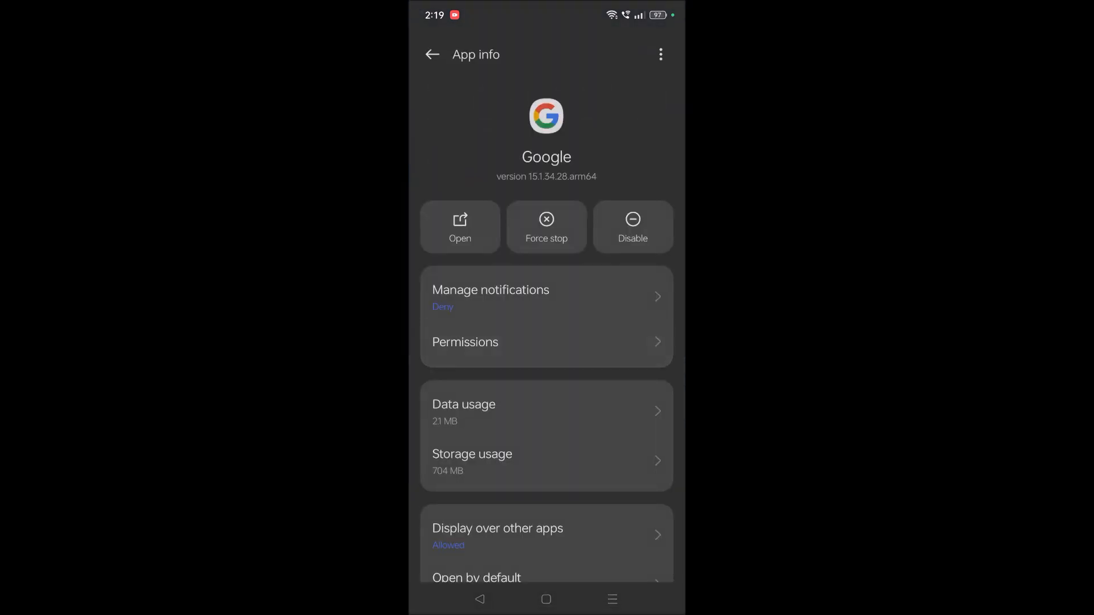
- Set the Google app's microphone permission to allow only while using the app
left_click(465, 342)
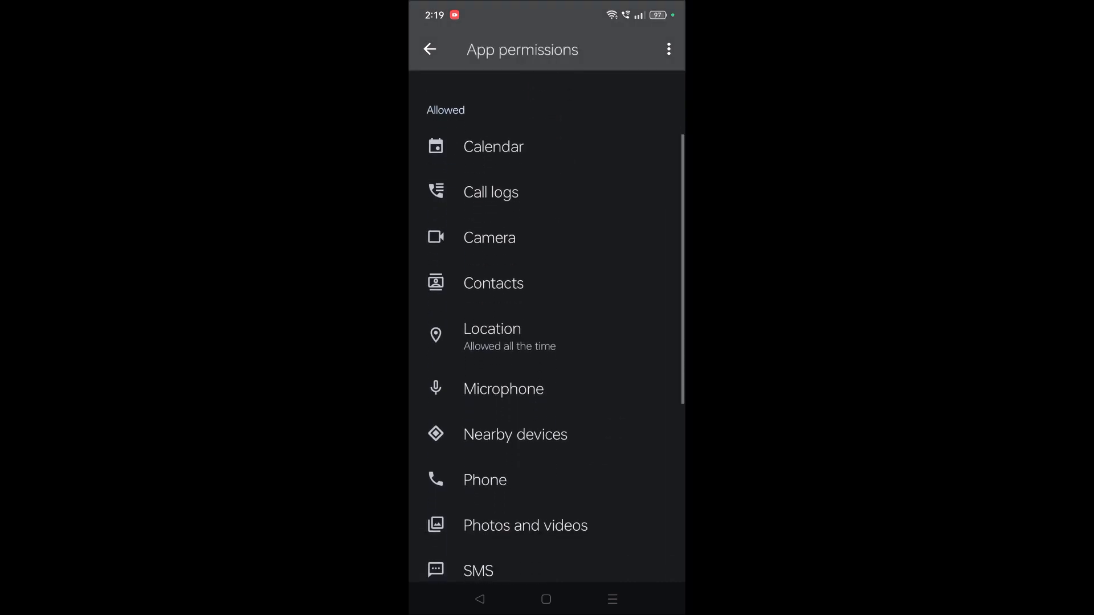
left_click(503, 388)
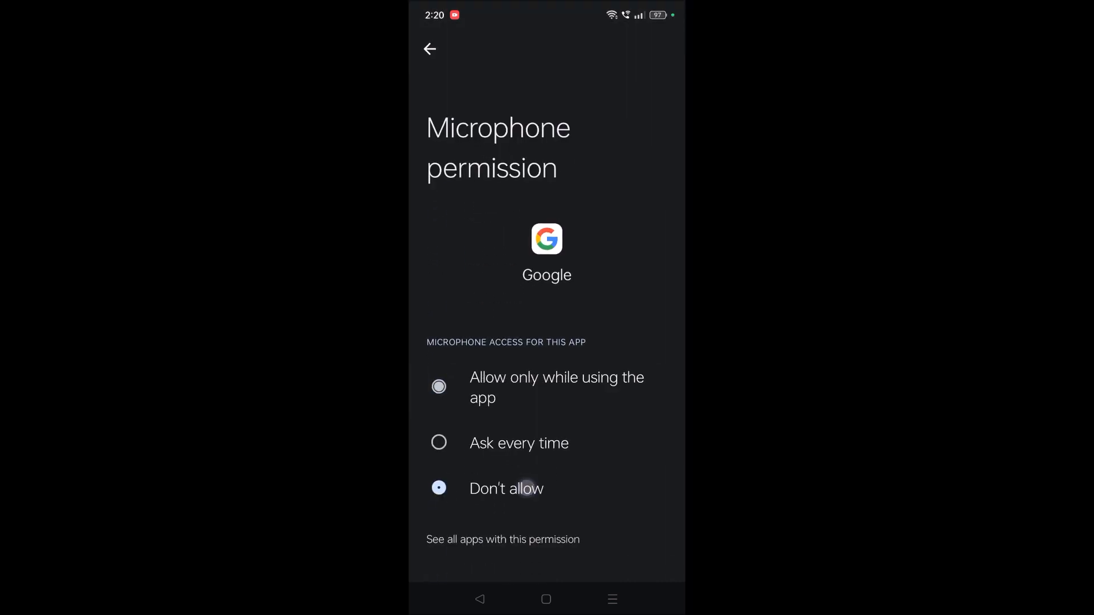
left_click(439, 387)
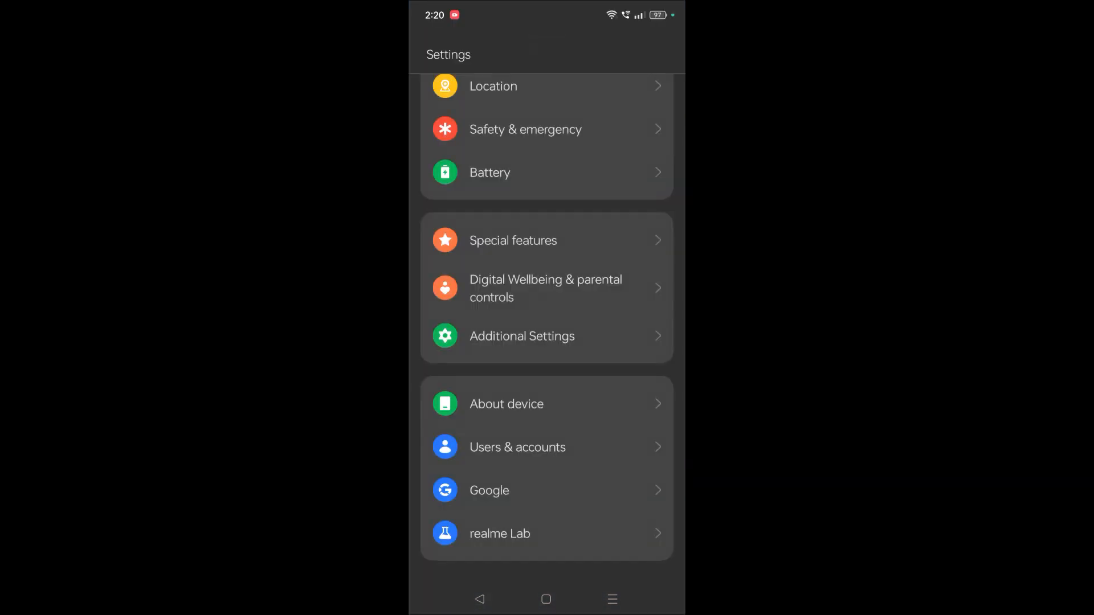
- Open Google > Google Assistant, then choose Help from the three-dot menu
left_click(488, 490)
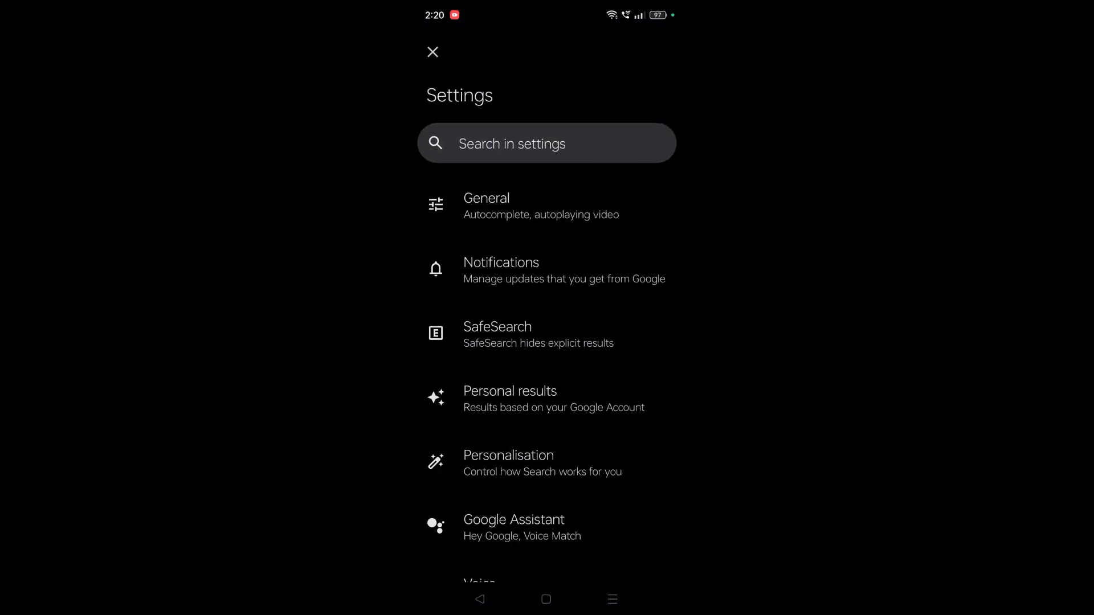
left_click(513, 528)
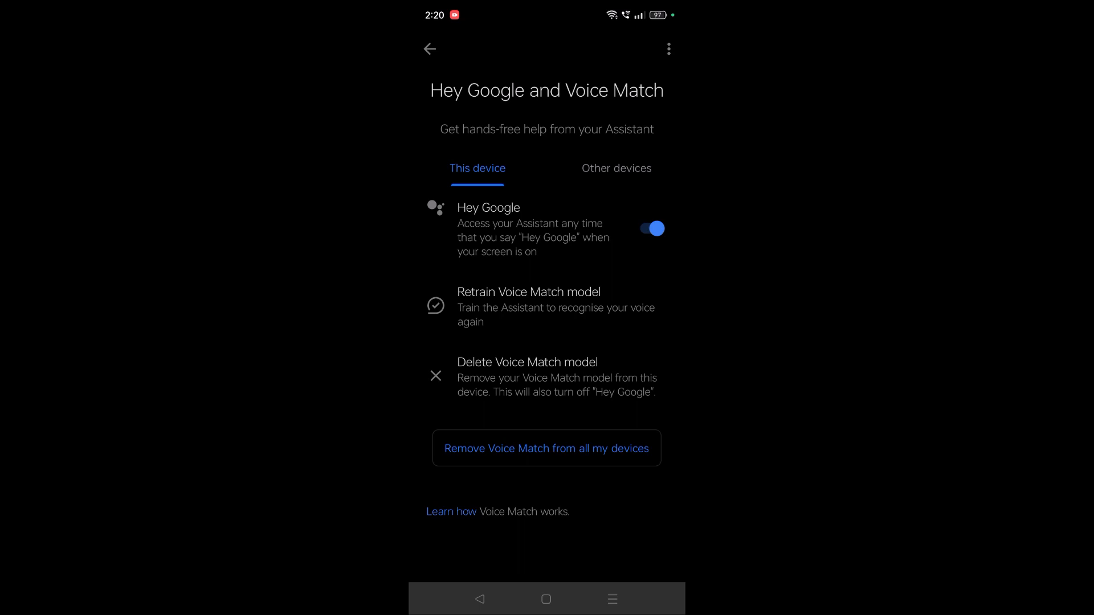
left_click(667, 49)
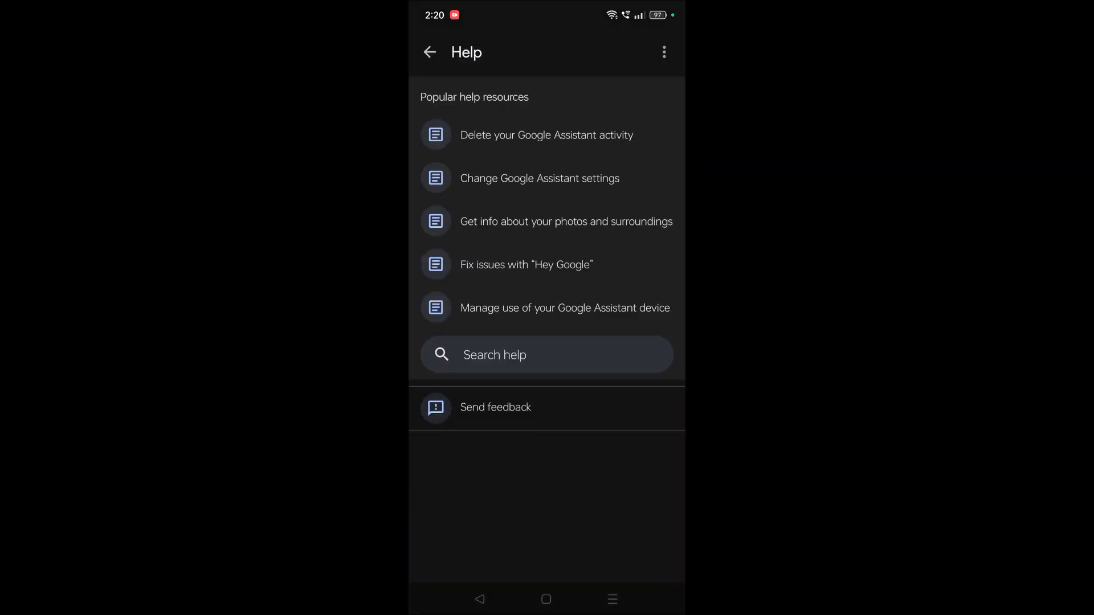